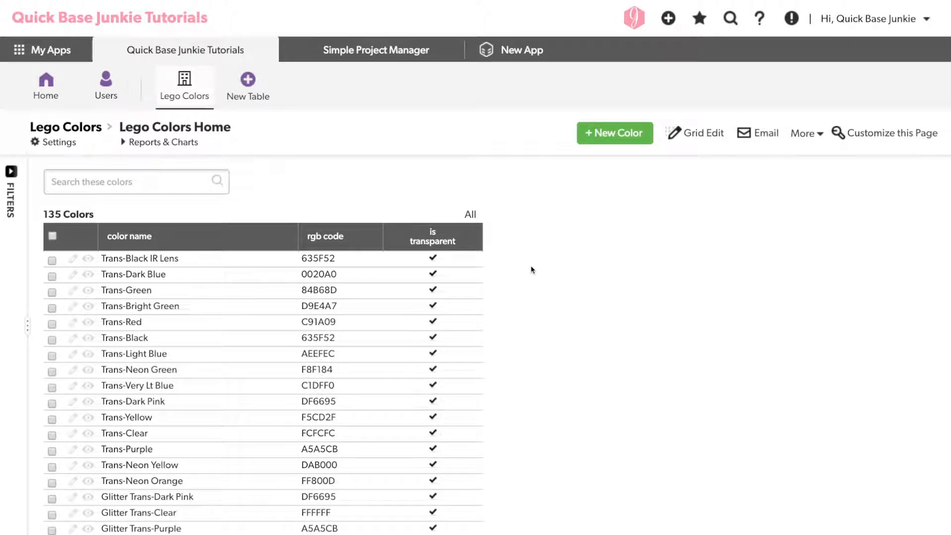
- Create a new Formula - Rich Text field labelled 'Color' in the Lego Colors table settings
{"action": "scroll", "scroll_direction": "down", "scroll_amount": 3}
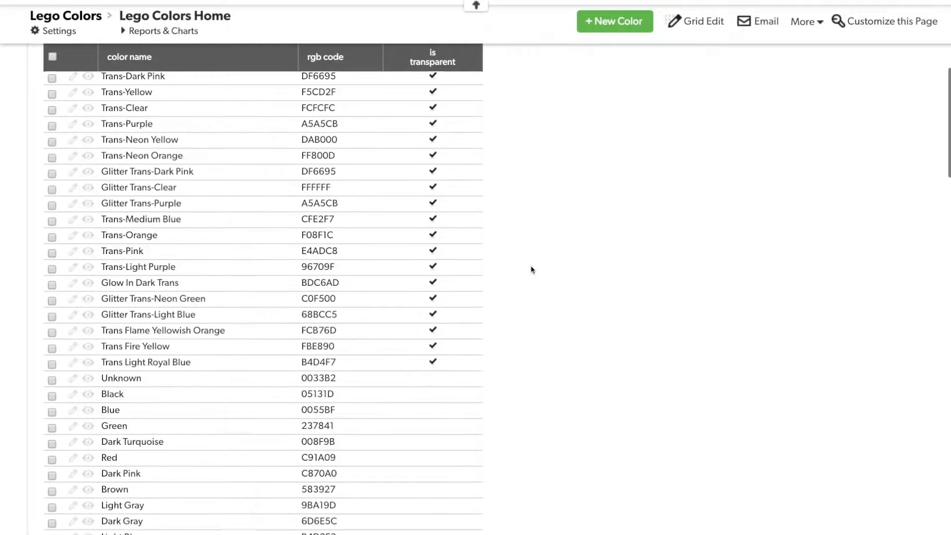
{"action": "scroll", "scroll_direction": "down", "scroll_amount": 3}
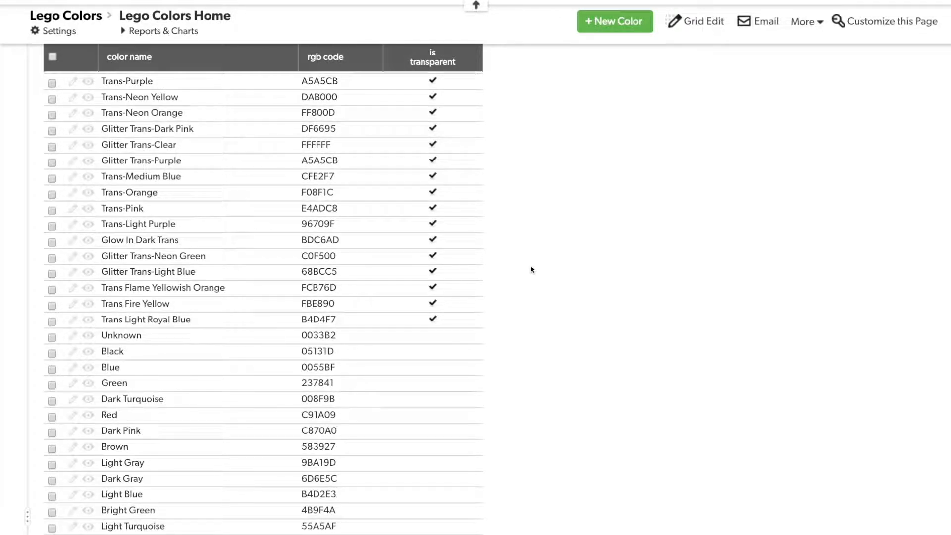
{"action": "scroll", "scroll_direction": "down", "scroll_amount": 3}
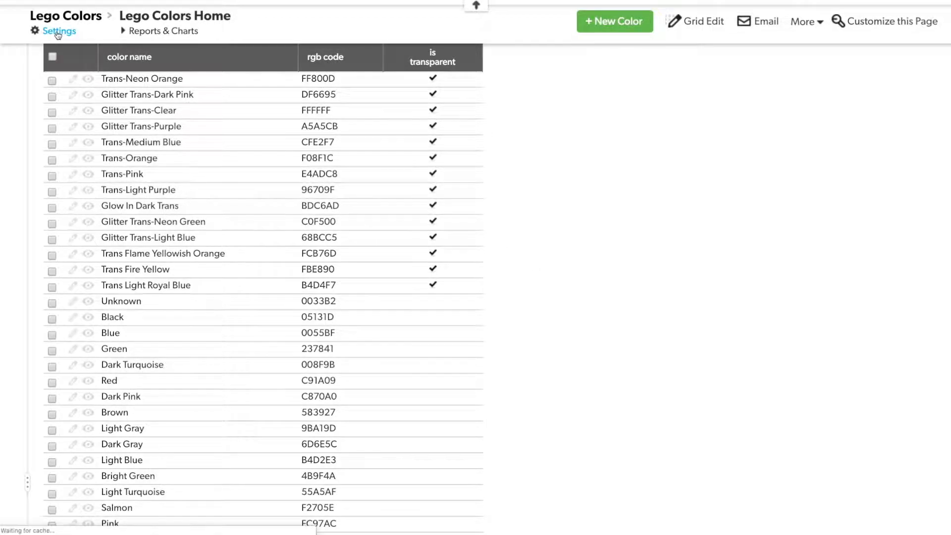
{"action": "left_click", "coordinate": [57, 30]}
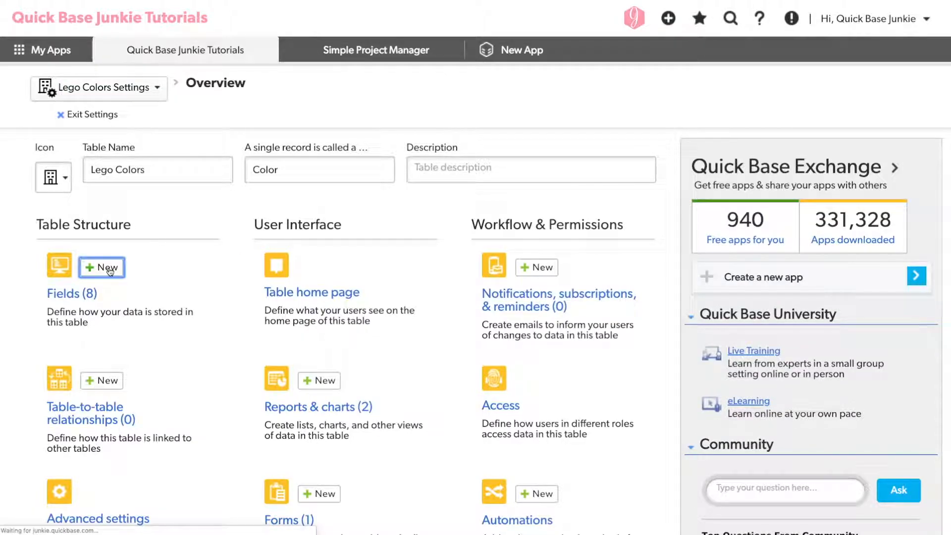
{"action": "left_click", "coordinate": [101, 267]}
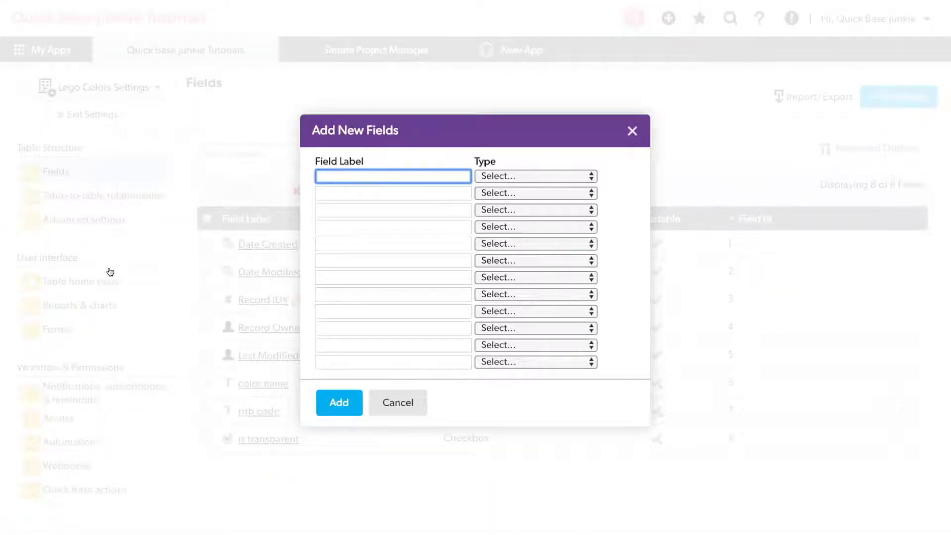
{"action": "type", "text": "Color"}
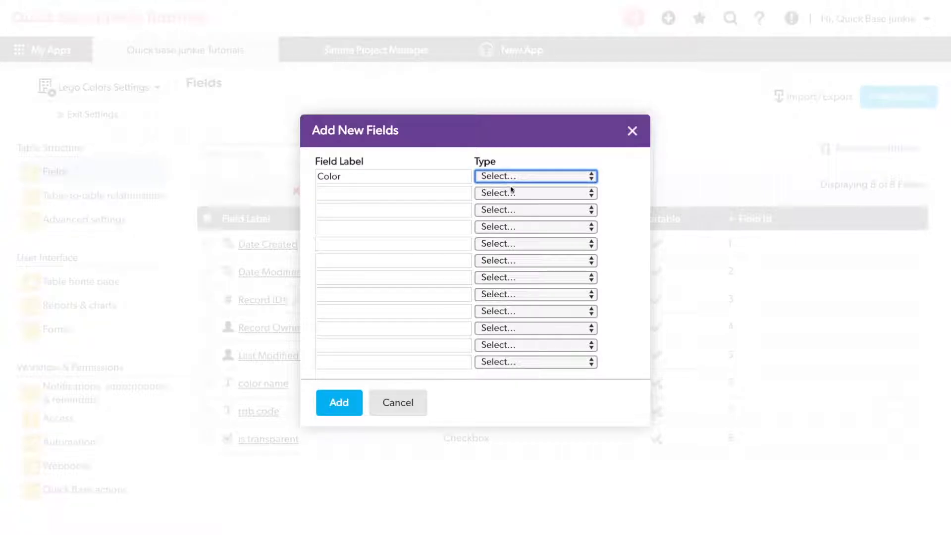
{"action": "left_click", "coordinate": [536, 175]}
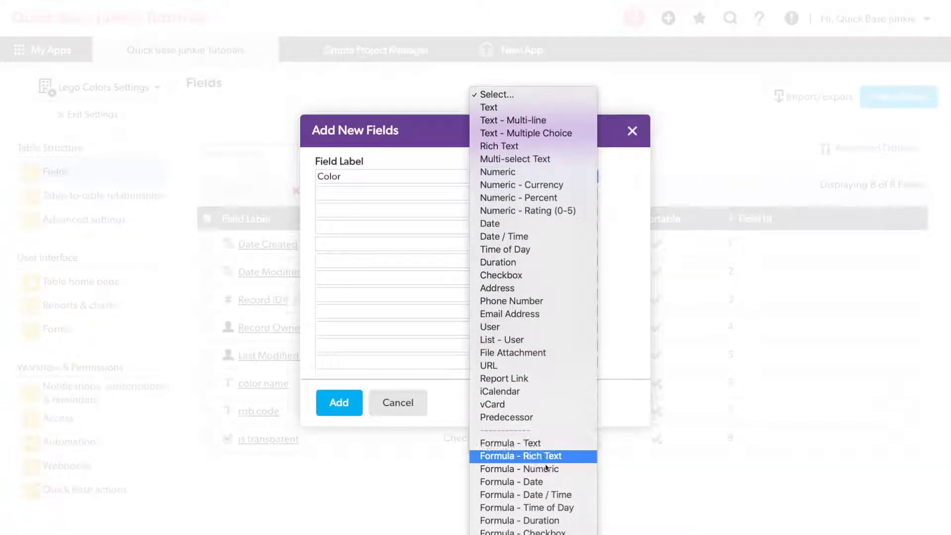
{"action": "left_click", "coordinate": [519, 457]}
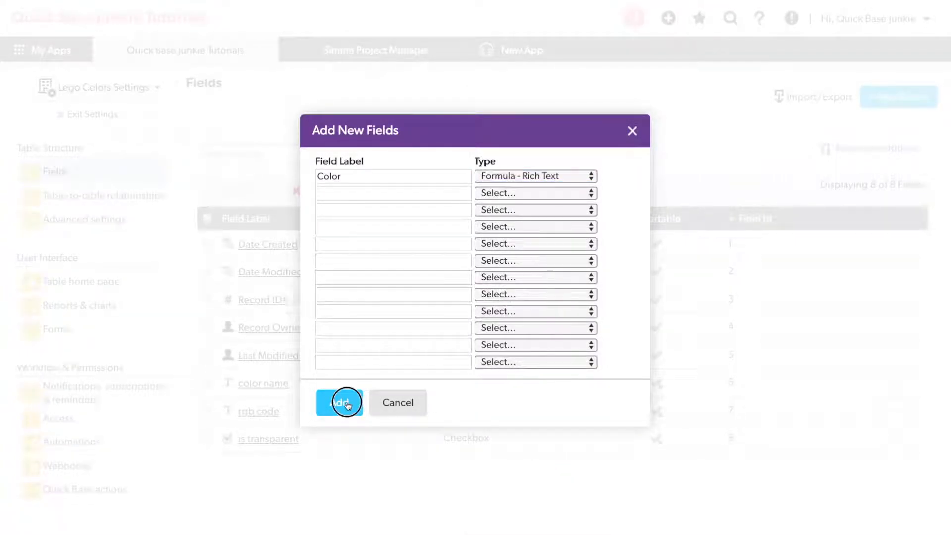
{"action": "left_click", "coordinate": [340, 402]}
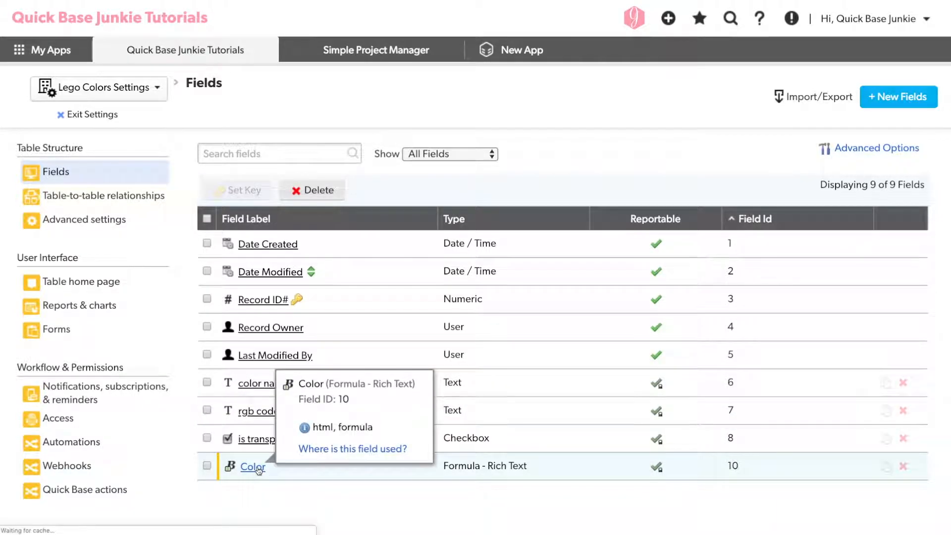
- In the Color field's properties, begin the formula with "<span style='color: #" &
{"action": "left_click", "coordinate": [253, 467]}
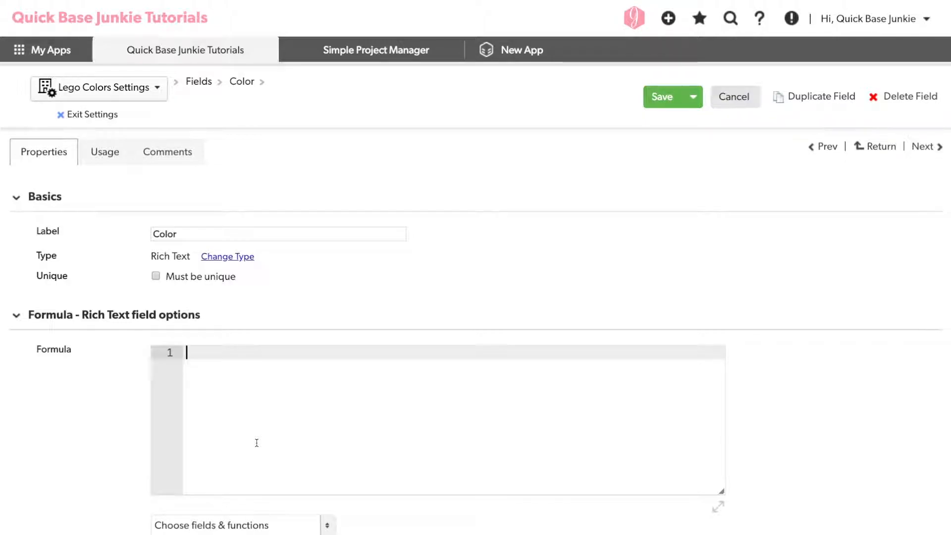
{"action": "type", "text": "\" \""}
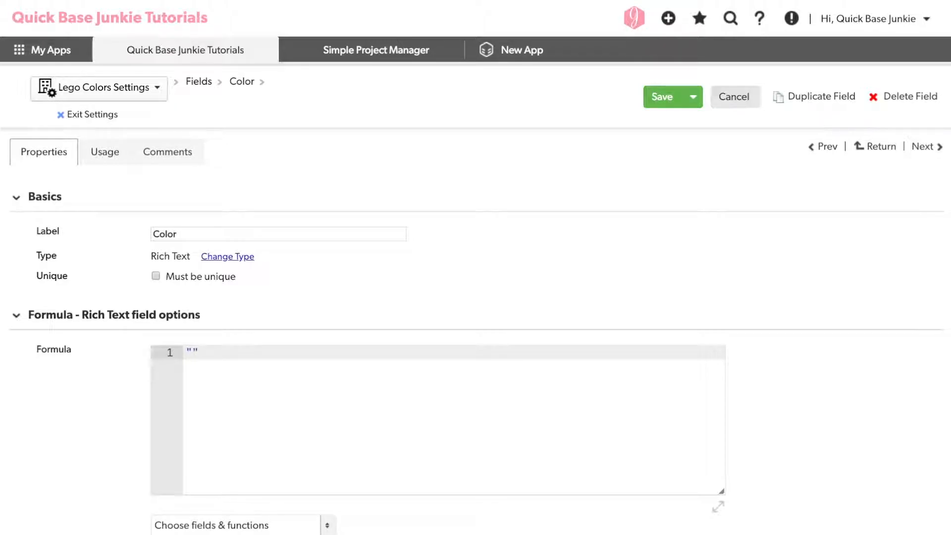
{"action": "type", "text": "<span"}
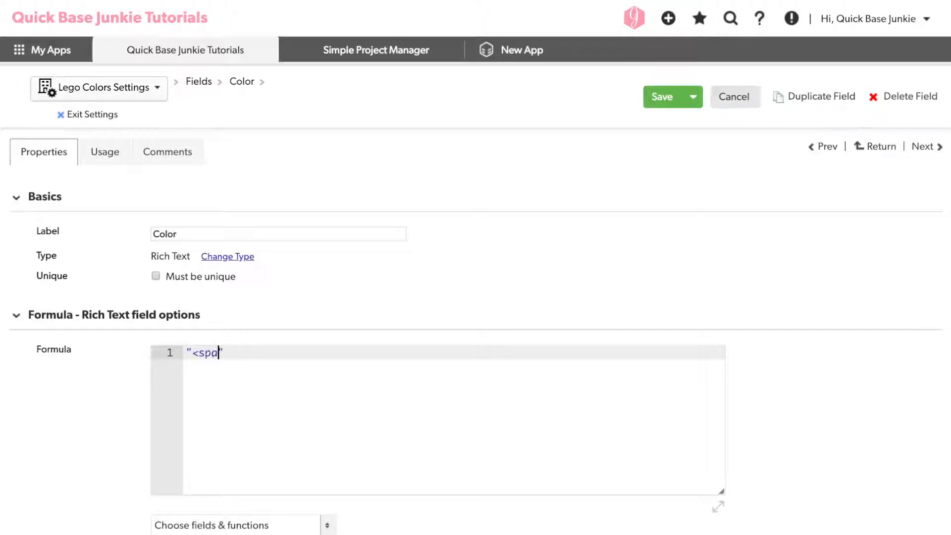
{"action": "type", "text": "n"}
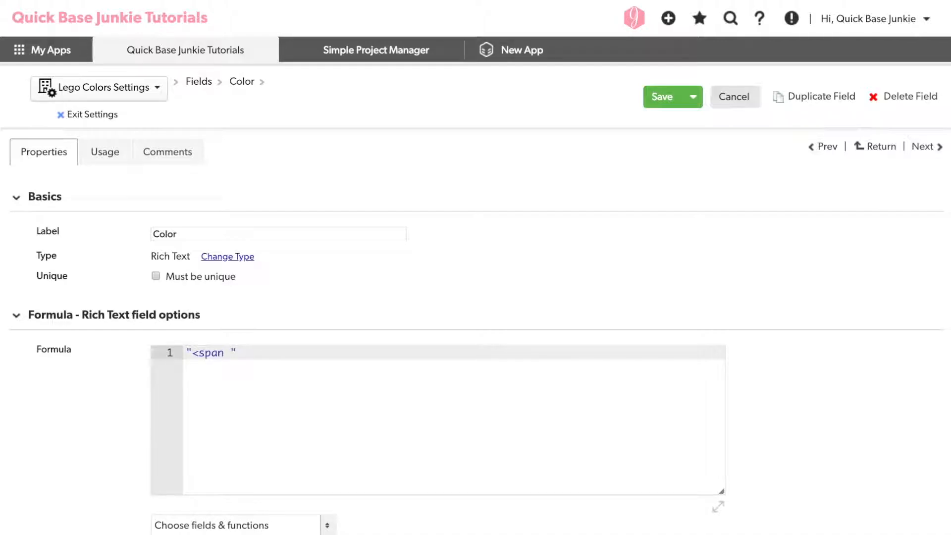
{"action": "type", "text": "style="}
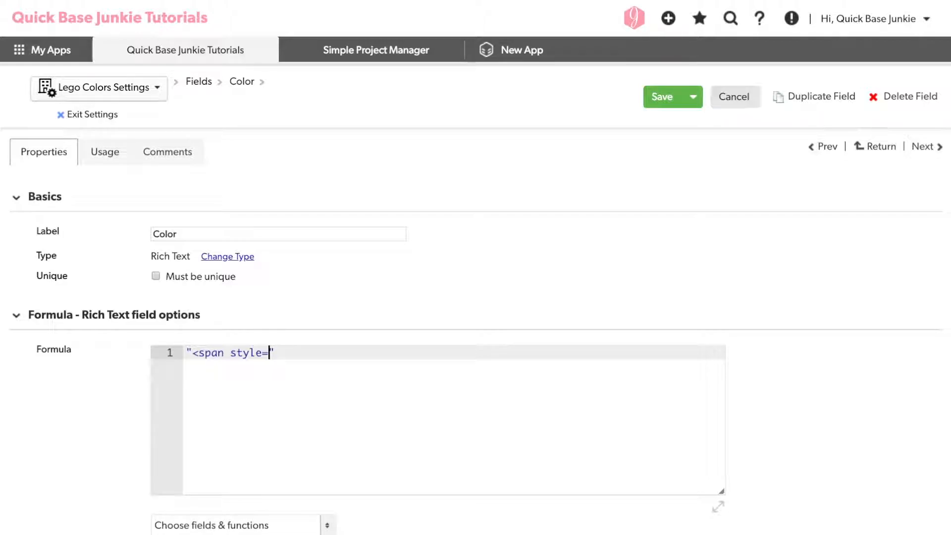
{"action": "type", "text": "'"}
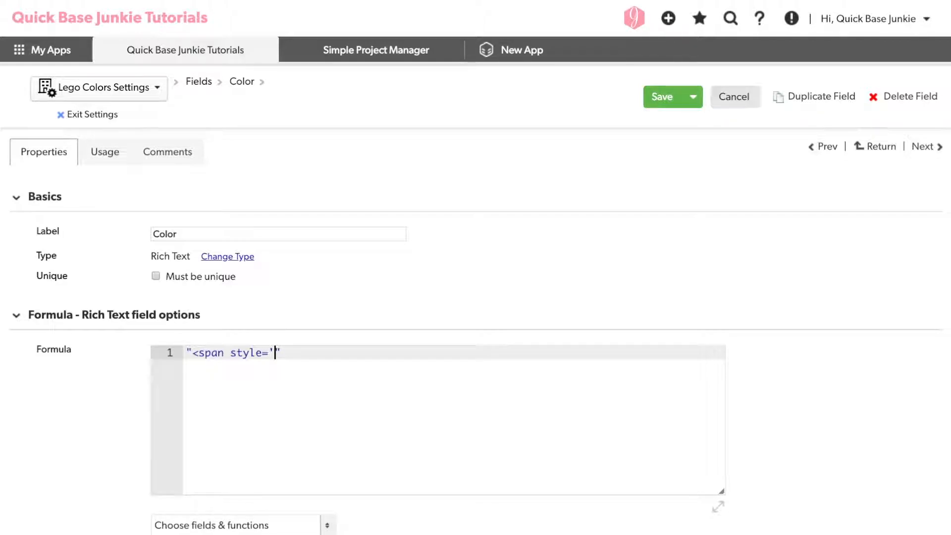
{"action": "type", "text": "color"}
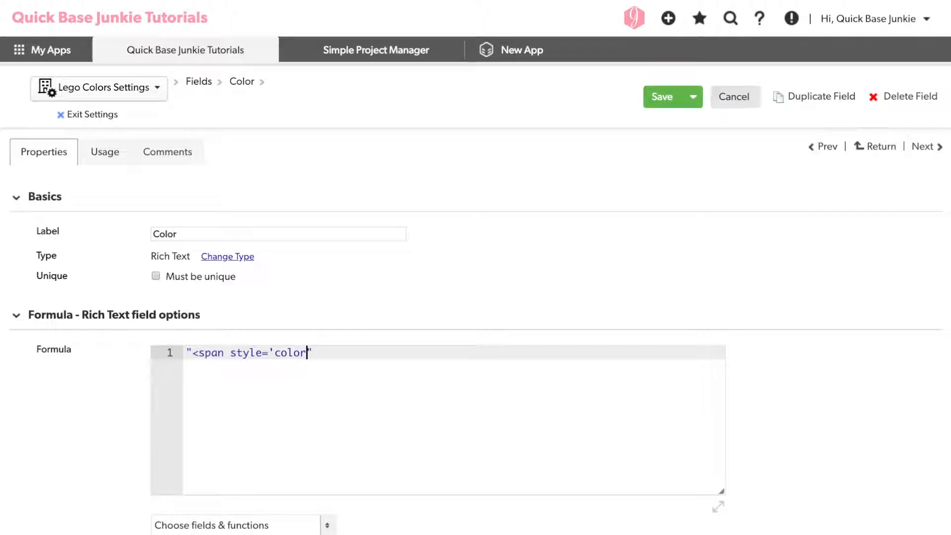
{"action": "type", "text": ":"}
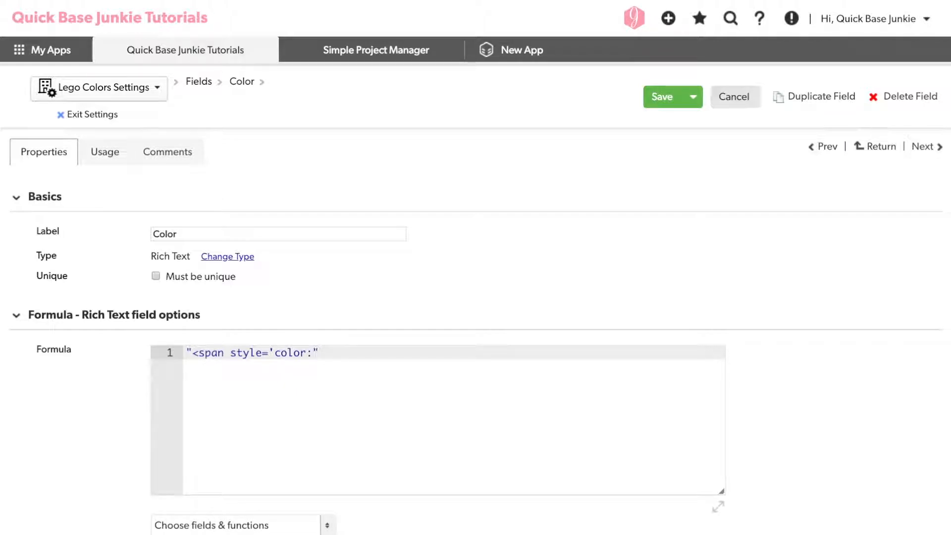
{"action": "left_click", "coordinate": [312, 353]}
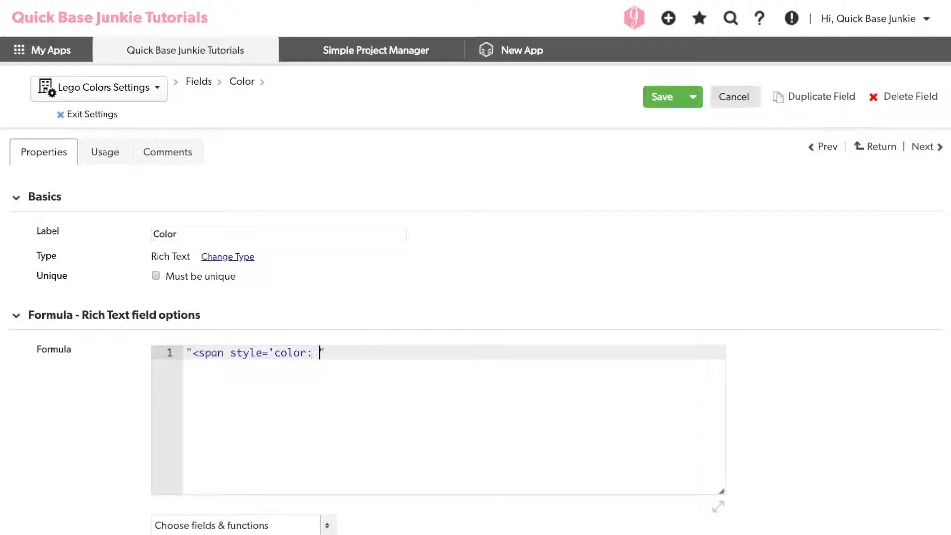
{"action": "type", "text": "#"}
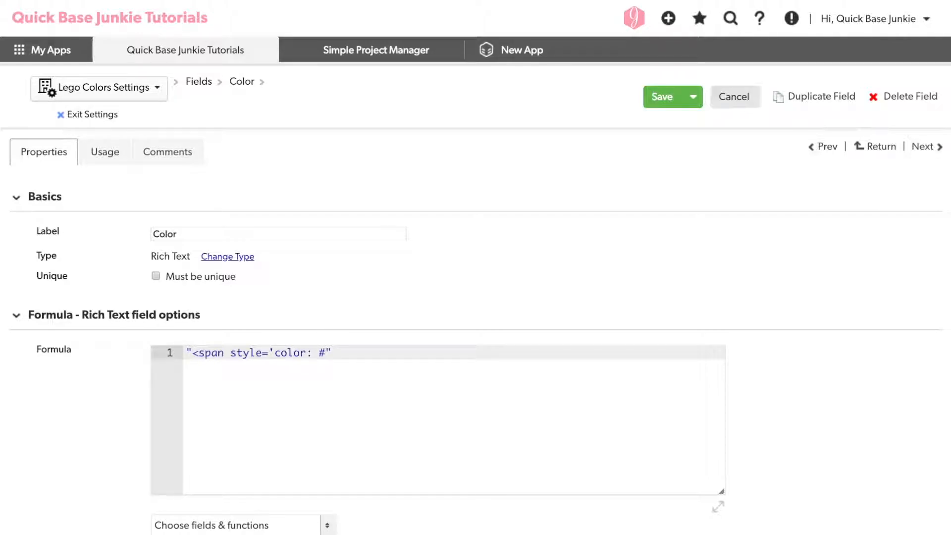
{"action": "type", "text": "&"}
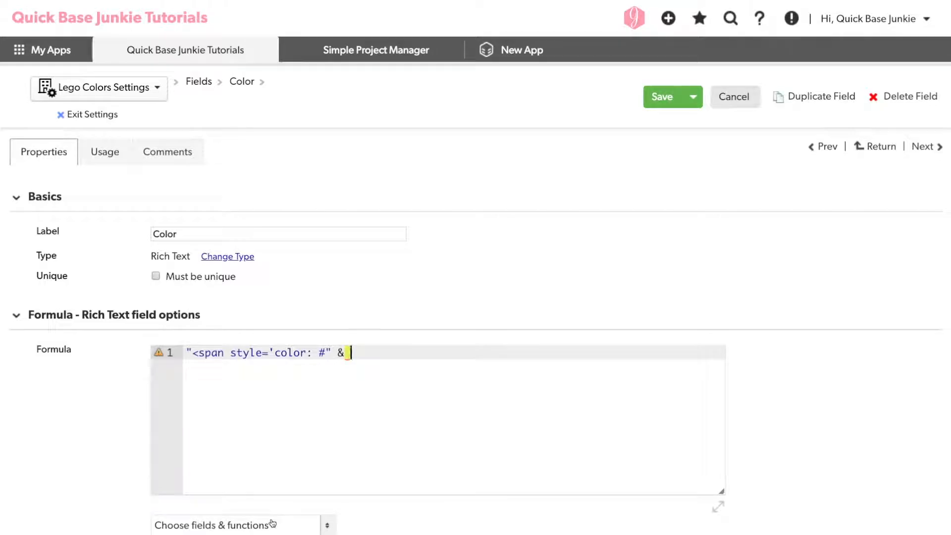
- Close the opening span tag by appending & "'>" to the formula
{"action": "scroll", "scroll_direction": "down", "scroll_amount": 3}
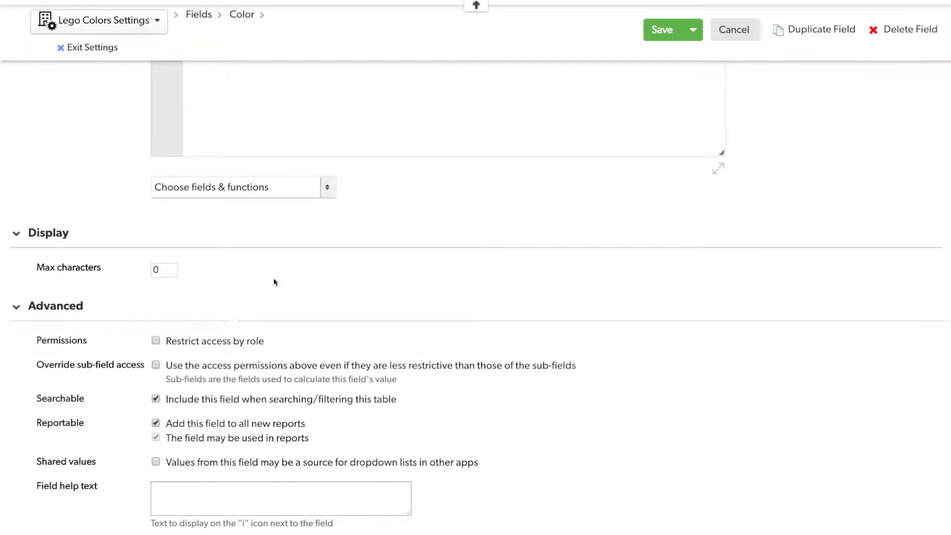
{"action": "scroll", "scroll_direction": "up", "scroll_amount": 3}
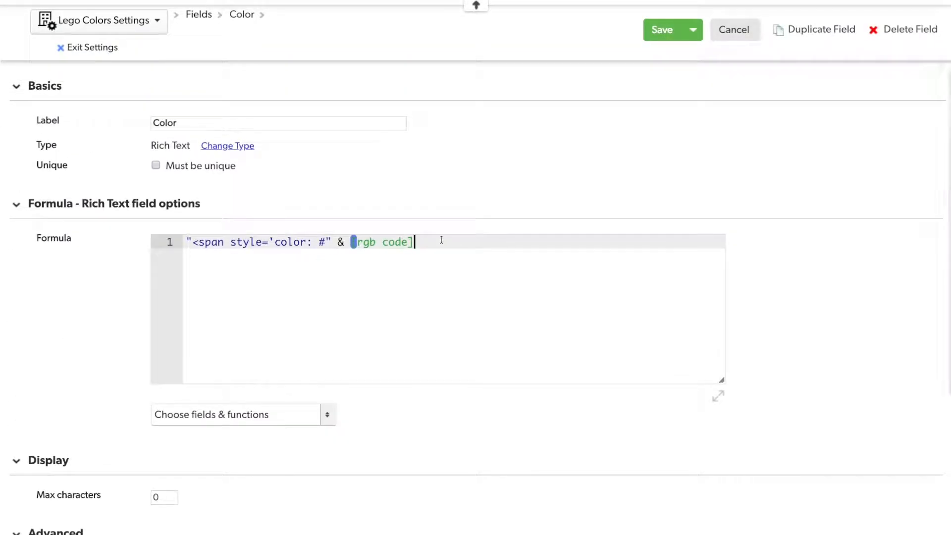
{"action": "type", "text": "&"}
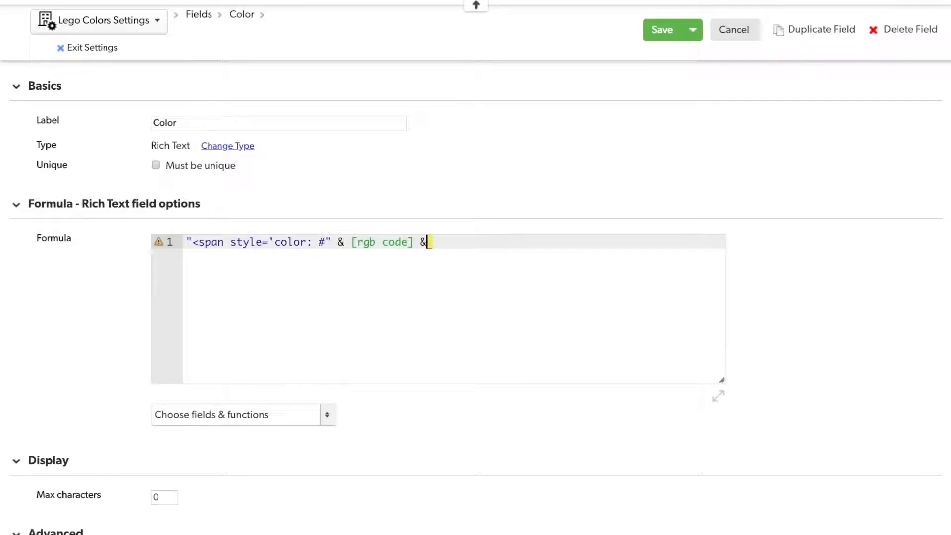
{"action": "type", "text": "\""}
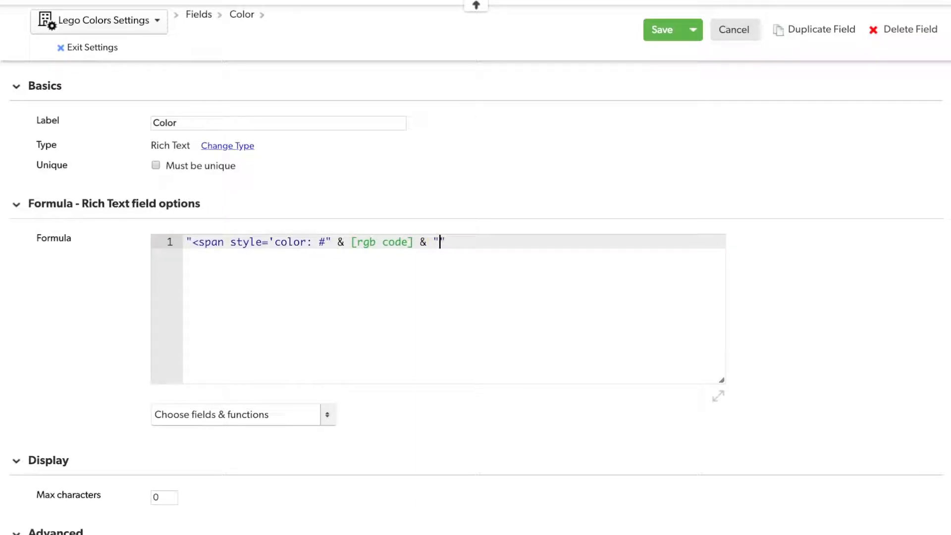
{"action": "type", "text": "'"}
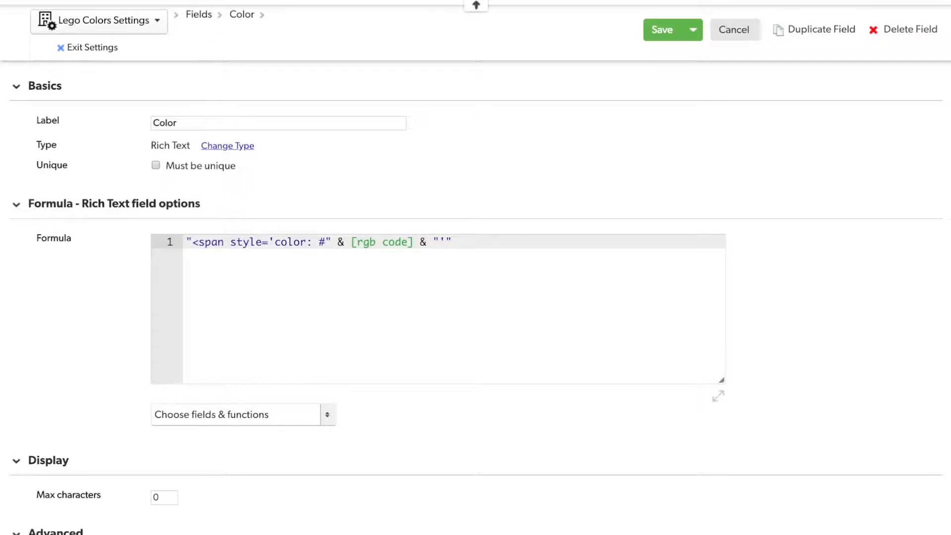
{"action": "type", "text": ">"}
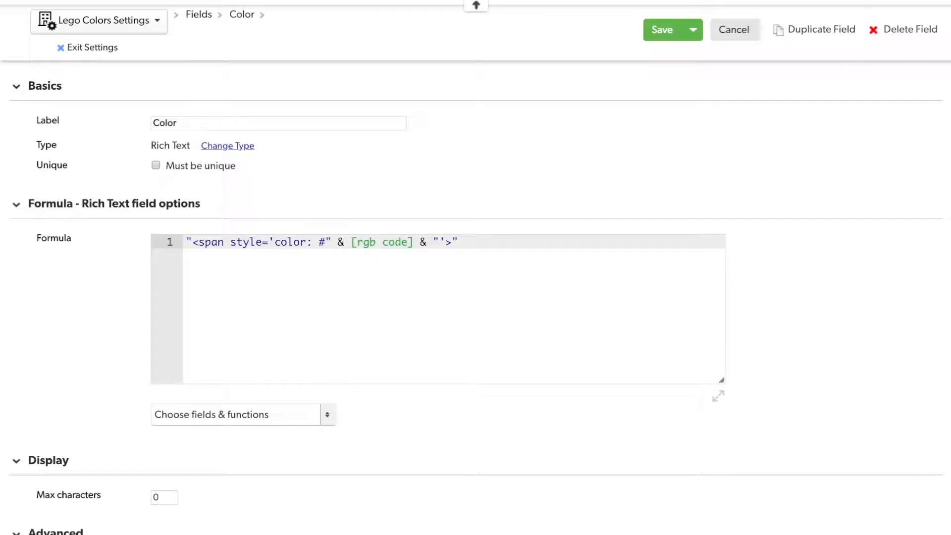
- Append & [color name] & "</span>" to complete the Color formula
{"action": "type", "text": "&"}
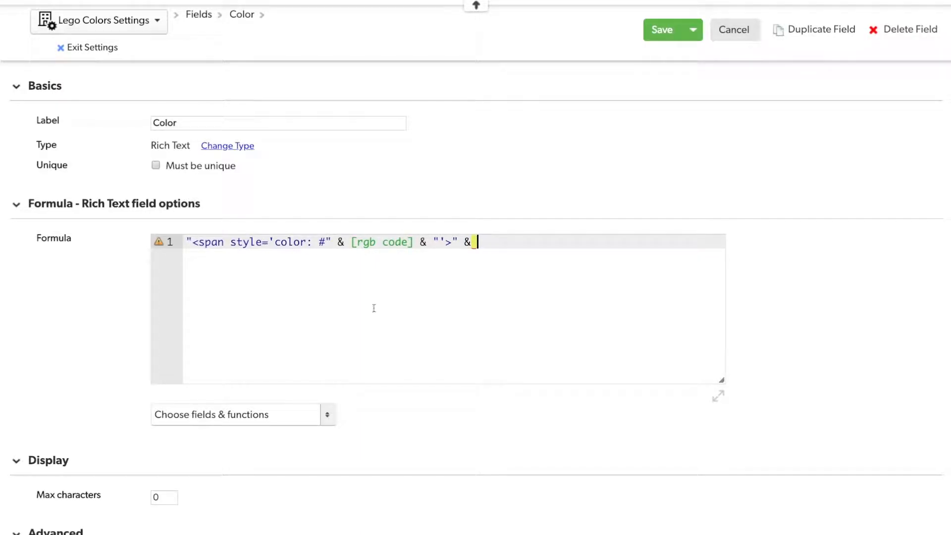
{"action": "type", "text": "[color name]"}
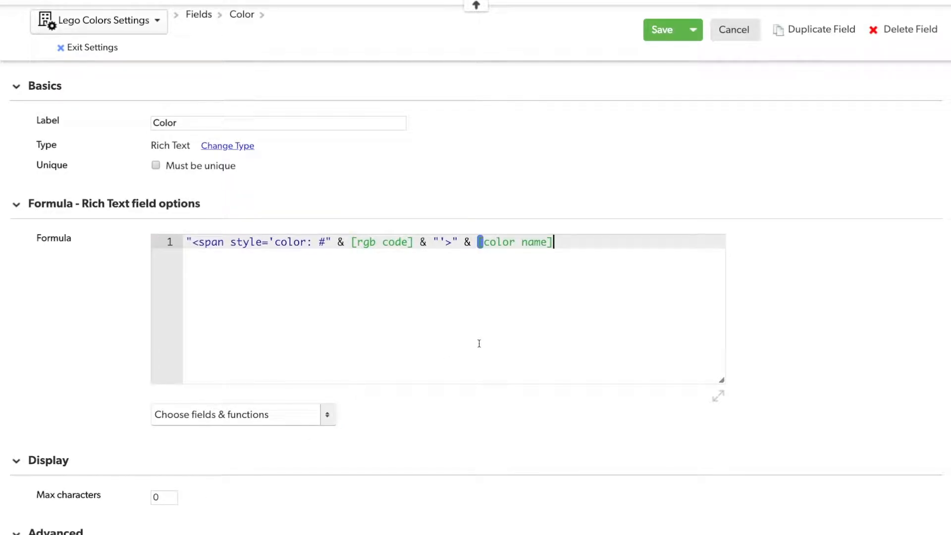
{"action": "type", "text": "&"}
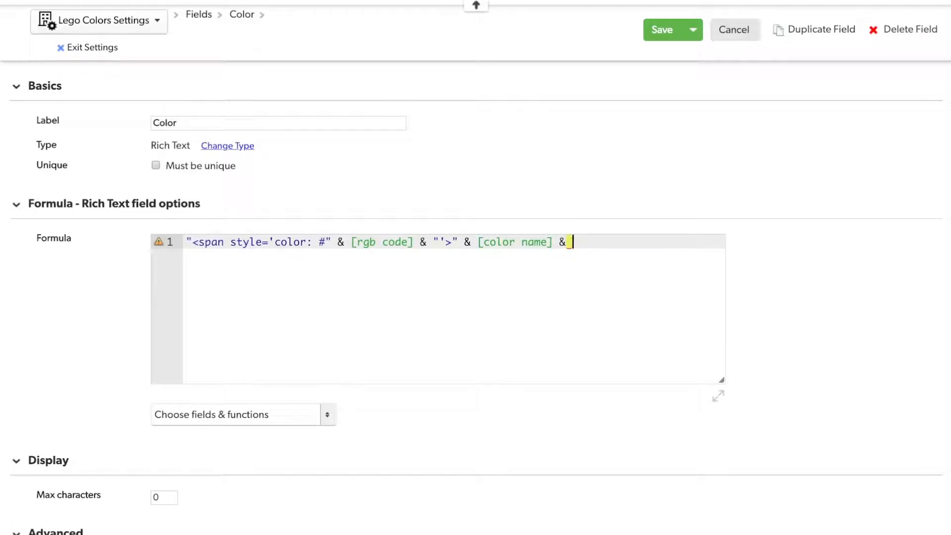
{"action": "type", "text": "\"<\""}
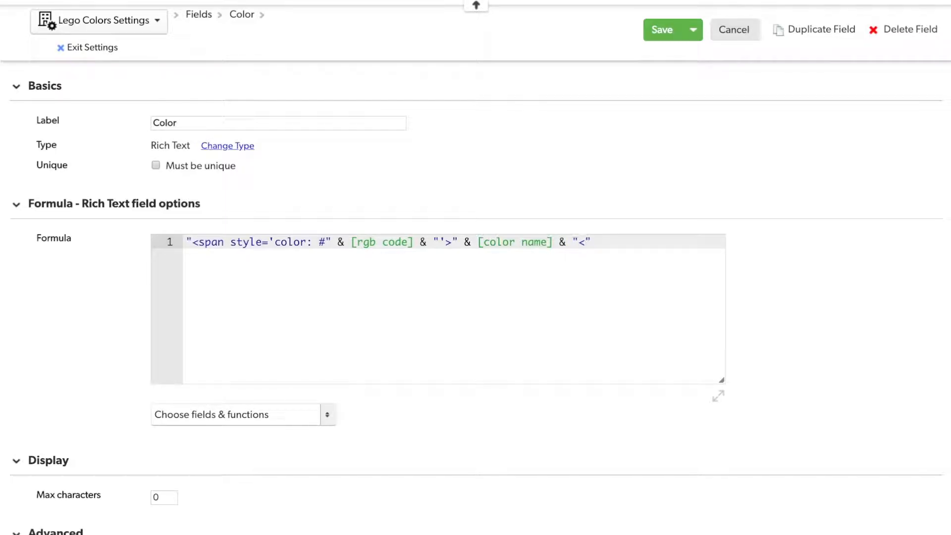
{"action": "type", "text": "/"}
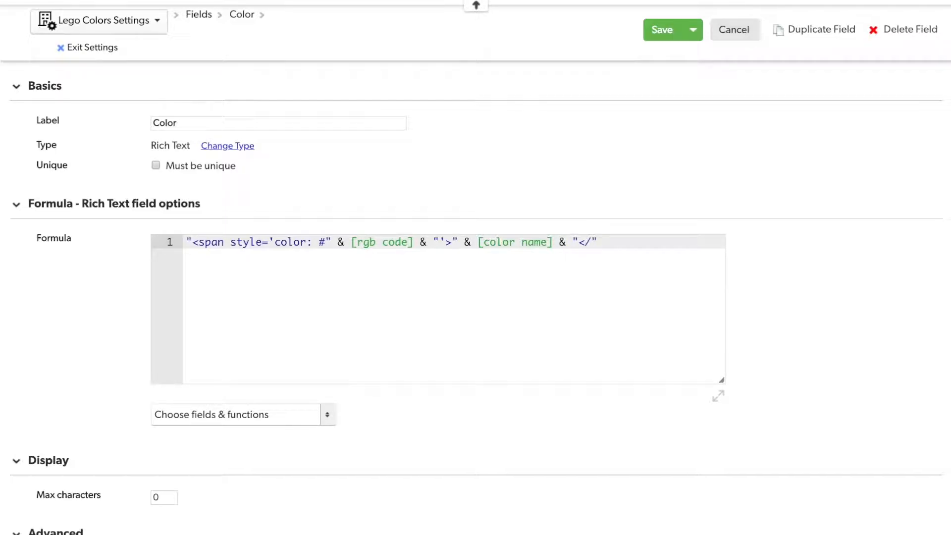
{"action": "type", "text": "span>"}
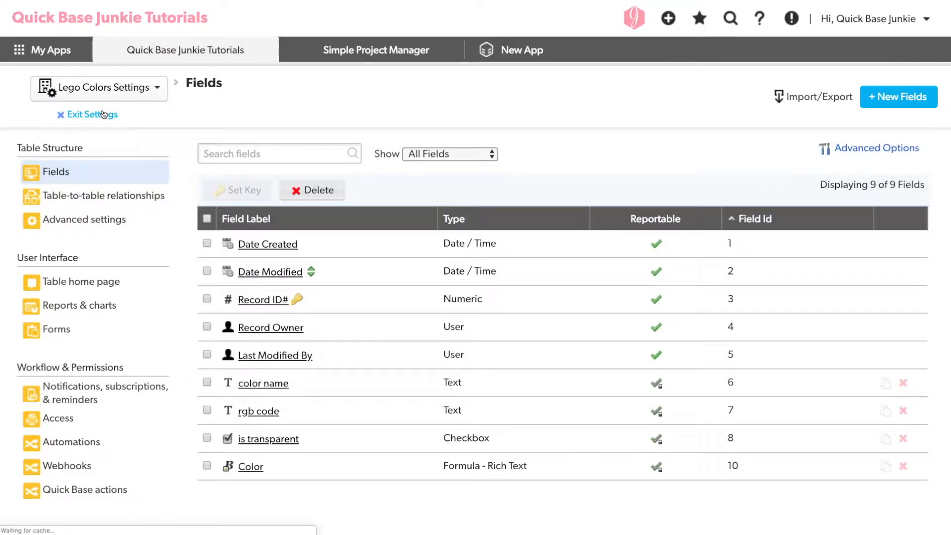
- Exit settings and scroll the Lego Colors report showing tinted color names
{"action": "left_click", "coordinate": [92, 114]}
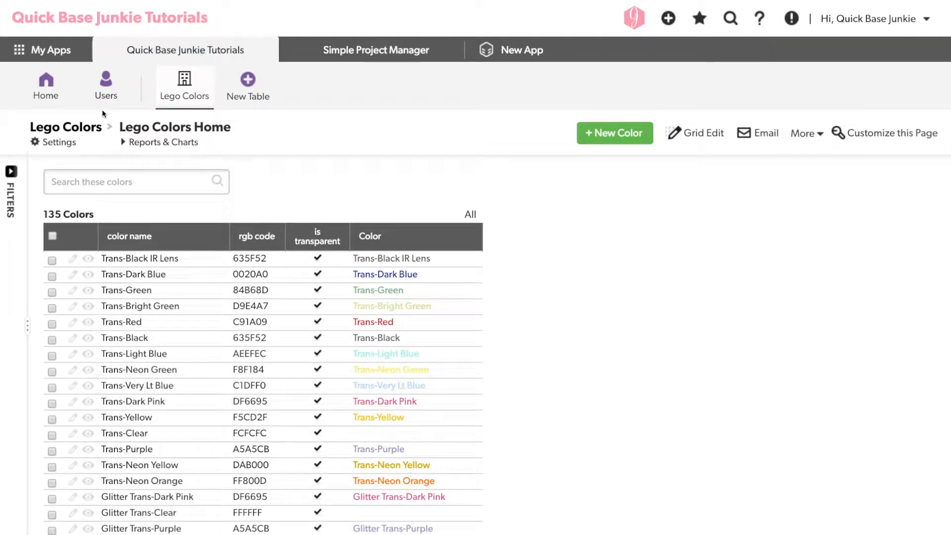
{"action": "scroll", "scroll_direction": "down", "scroll_amount": 3}
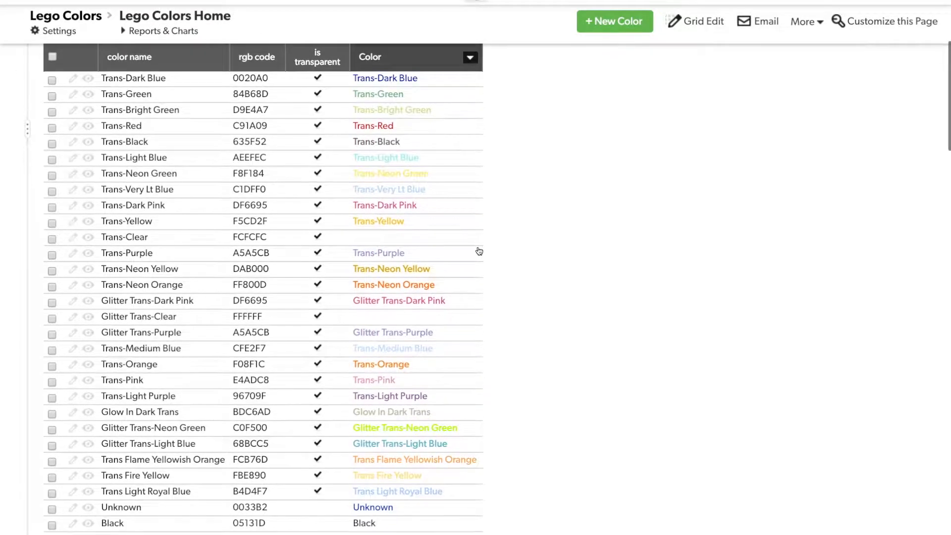
{"action": "scroll", "scroll_direction": "down", "scroll_amount": 3}
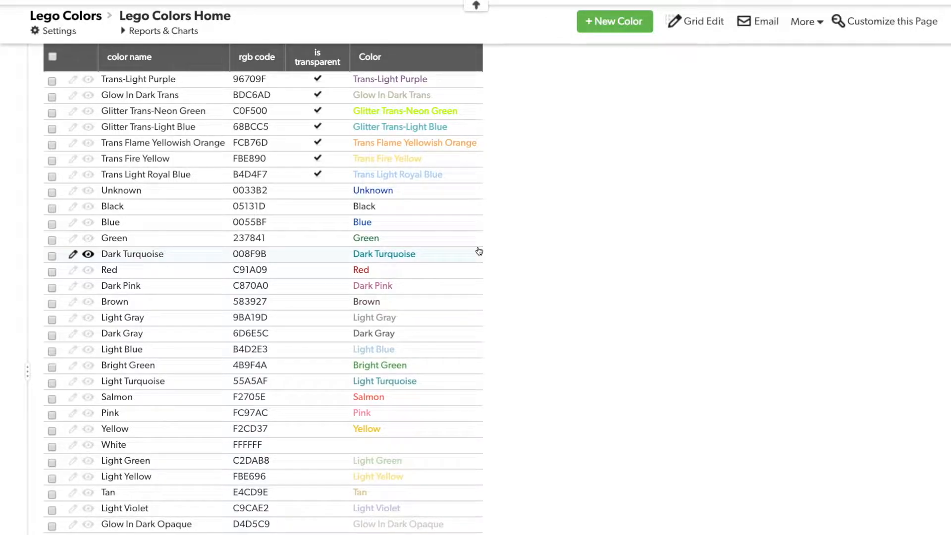
{"action": "mouse_move", "coordinate": [442, 445]}
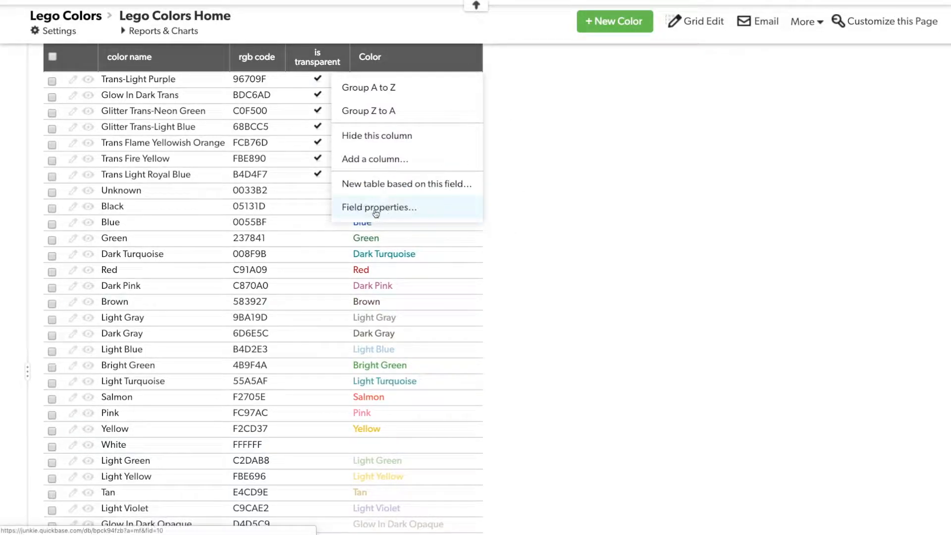
- Change the formula's style from color to background, save, and review the report
{"action": "left_click", "coordinate": [379, 207]}
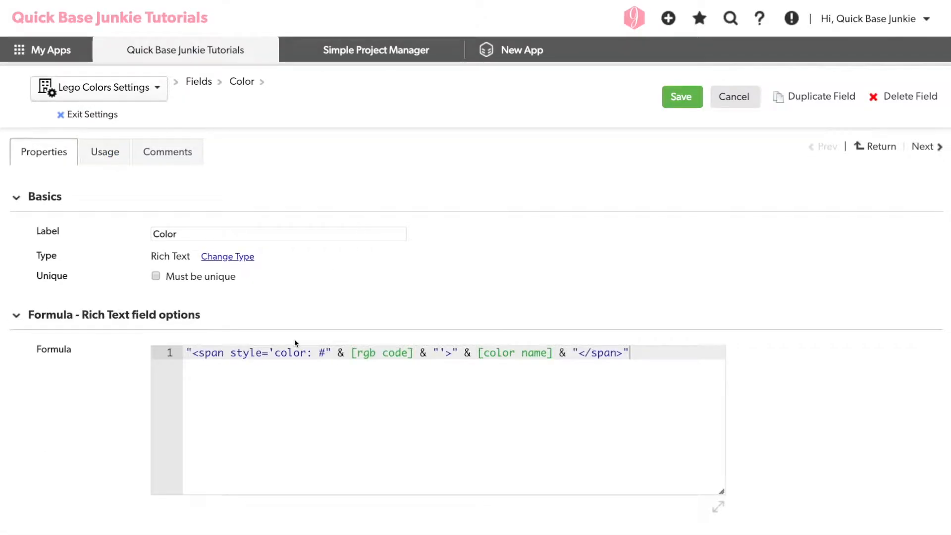
{"action": "double_click", "coordinate": [290, 352]}
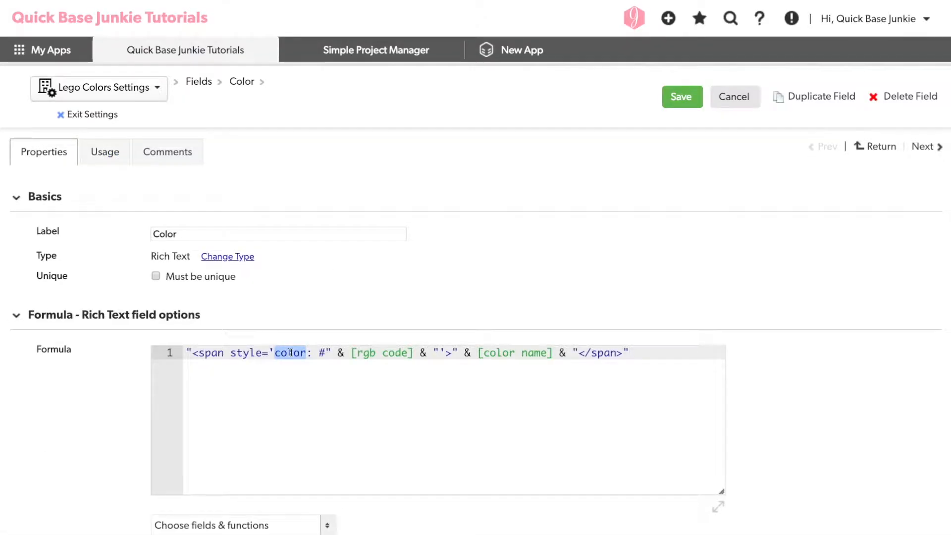
{"action": "type", "text": "background"}
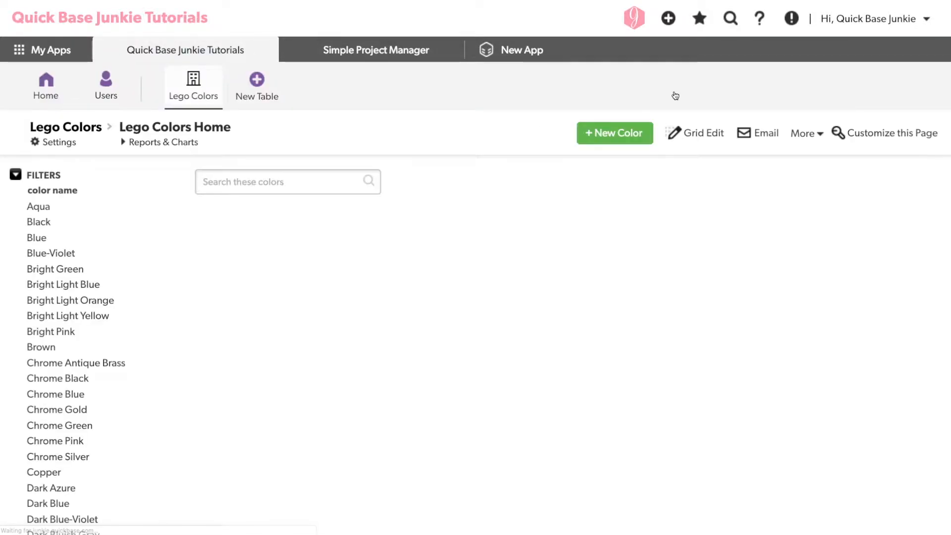
{"action": "left_click", "coordinate": [15, 176]}
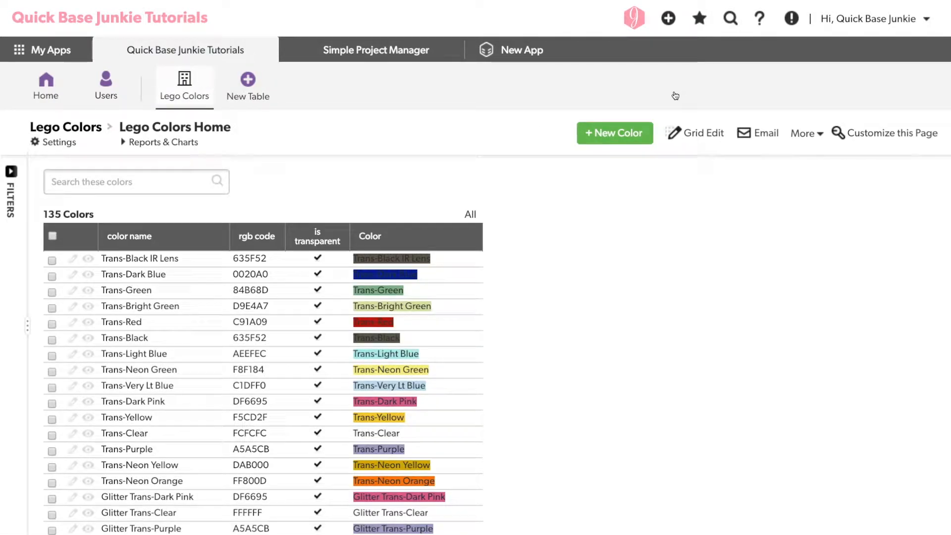
{"action": "scroll", "scroll_direction": "down", "scroll_amount": 3}
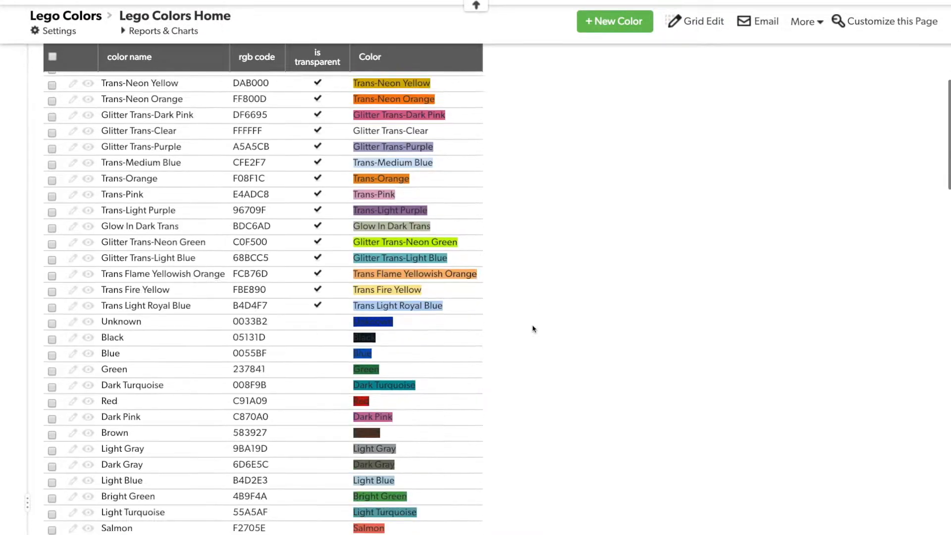
{"action": "scroll", "scroll_direction": "down", "scroll_amount": 3}
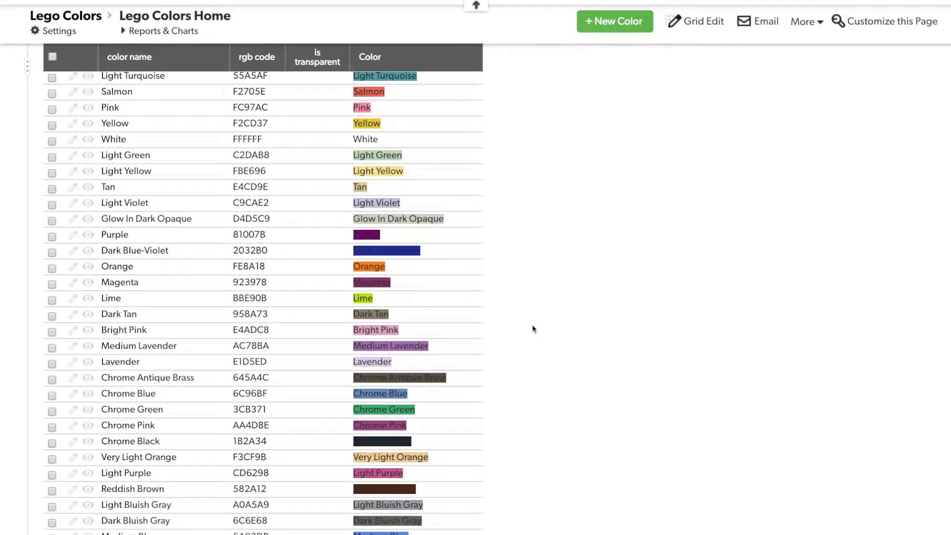
{"action": "scroll", "scroll_direction": "down", "scroll_amount": 3}
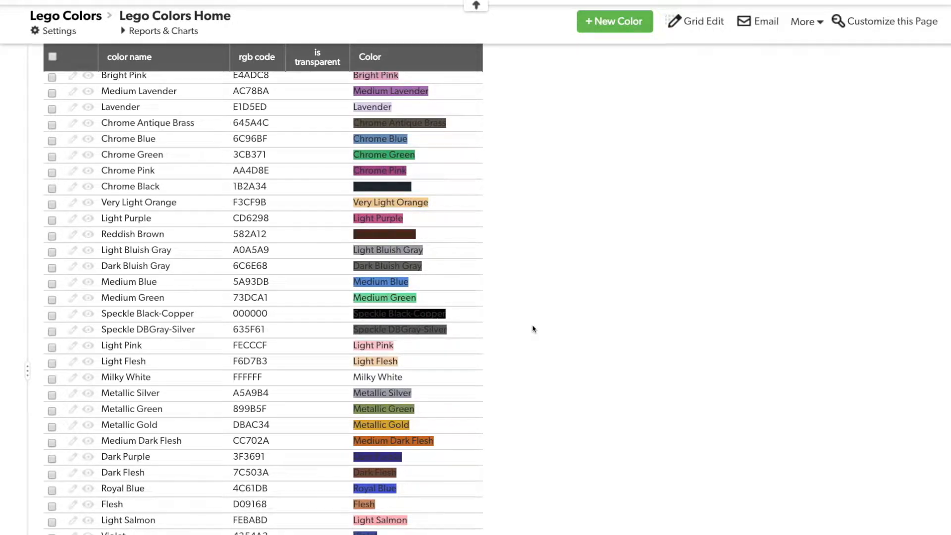
- Edit the Color formula to show 'This is the color:' and an underscore swatch
{"action": "left_click", "coordinate": [470, 58]}
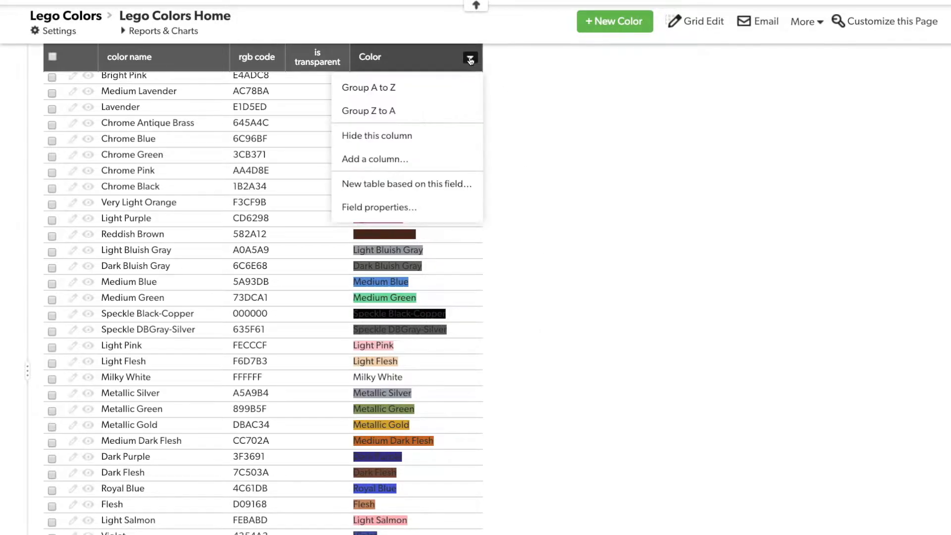
{"action": "left_click", "coordinate": [379, 207]}
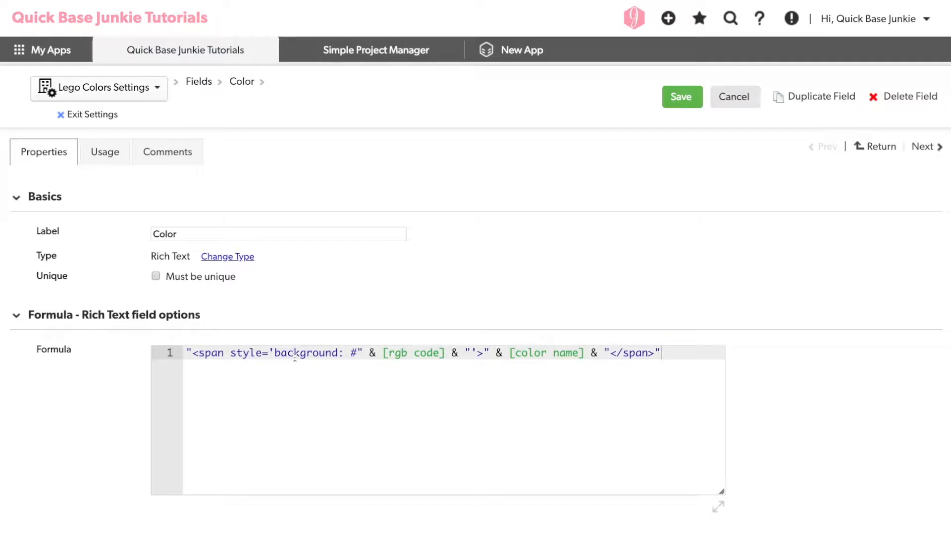
{"action": "left_click", "coordinate": [237, 379]}
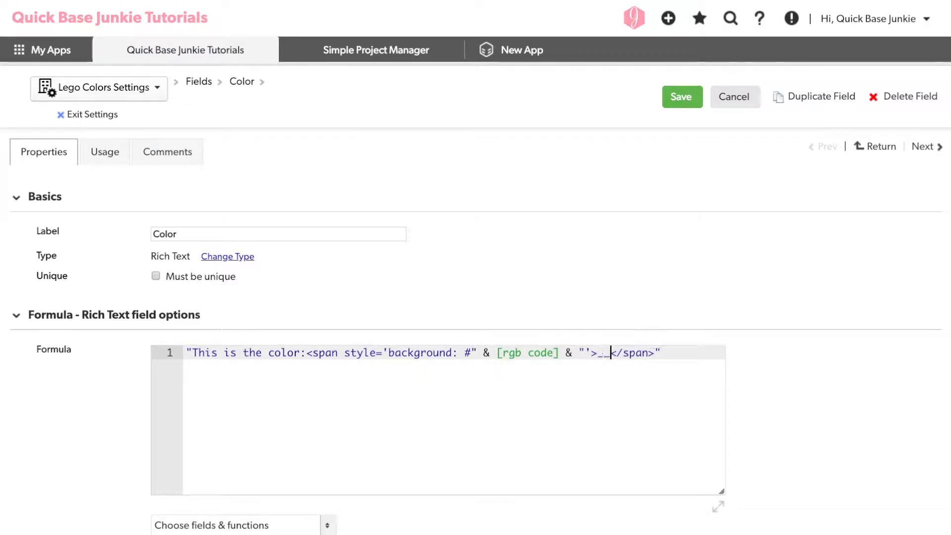
{"action": "type", "text": "_________"}
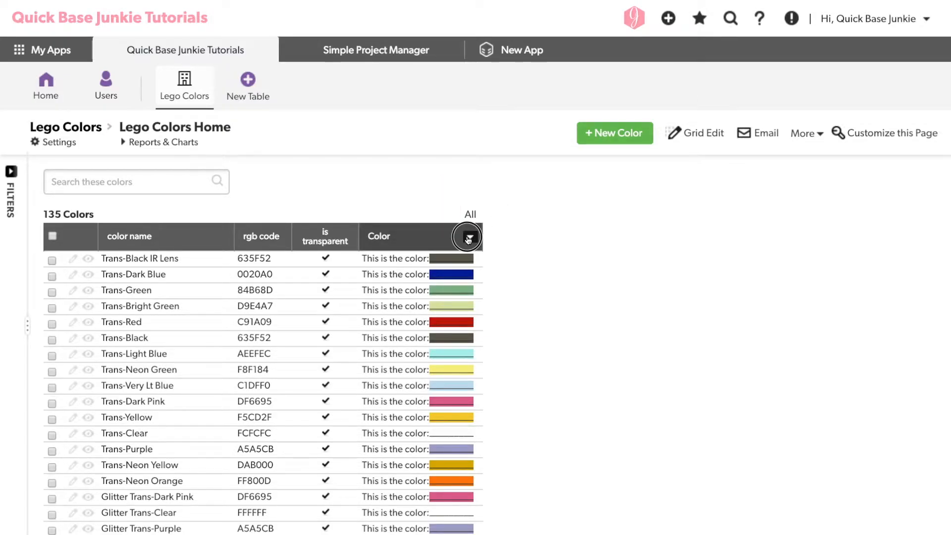
- Rewrite the formula with a pink #FFA6B6 name span, ' has this color:' and swatch, then save
{"action": "left_click", "coordinate": [467, 236]}
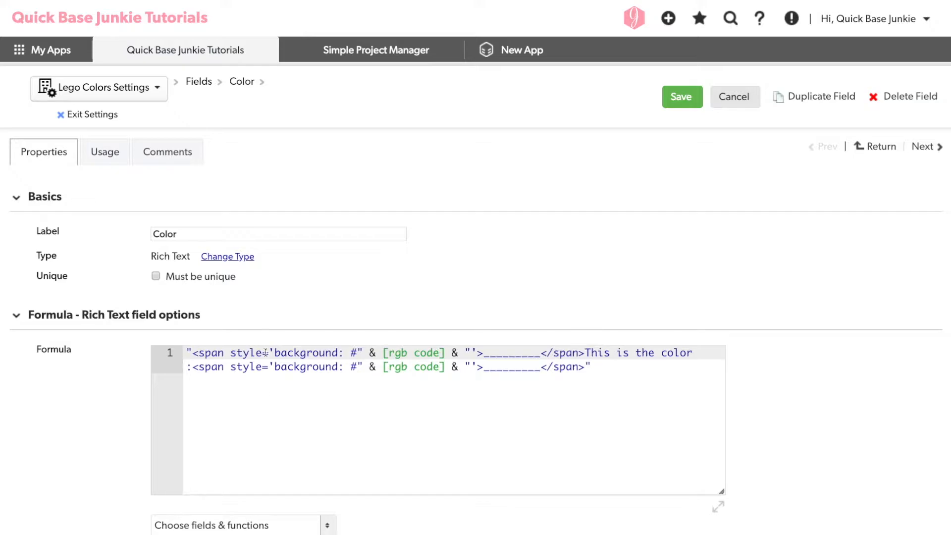
{"action": "double_click", "coordinate": [306, 353]}
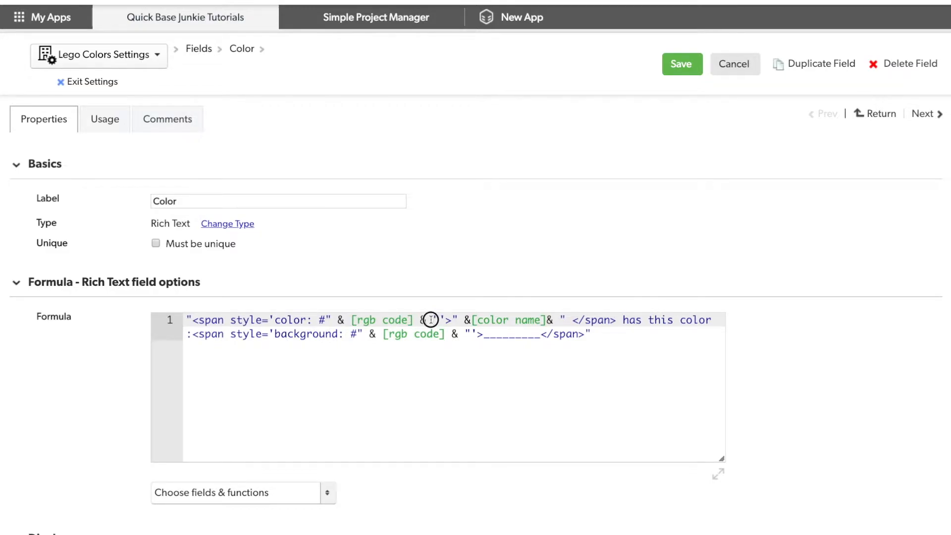
{"action": "type", "text": "FFA6B6"}
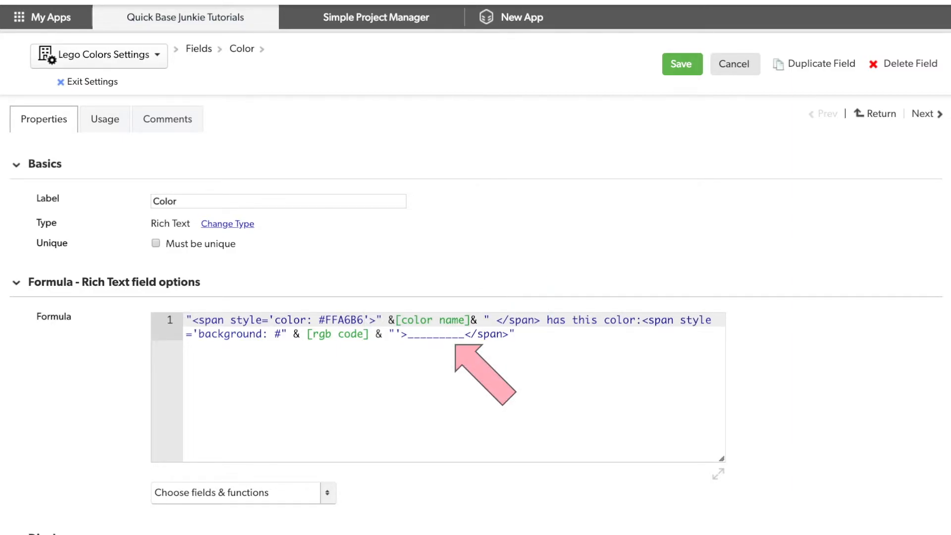
{"action": "left_click", "coordinate": [365, 320]}
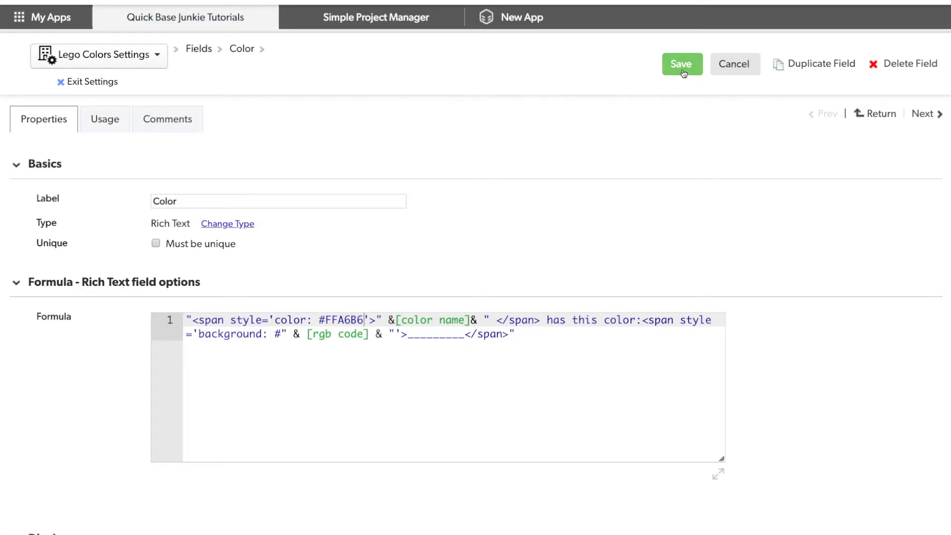
{"action": "left_click", "coordinate": [680, 64]}
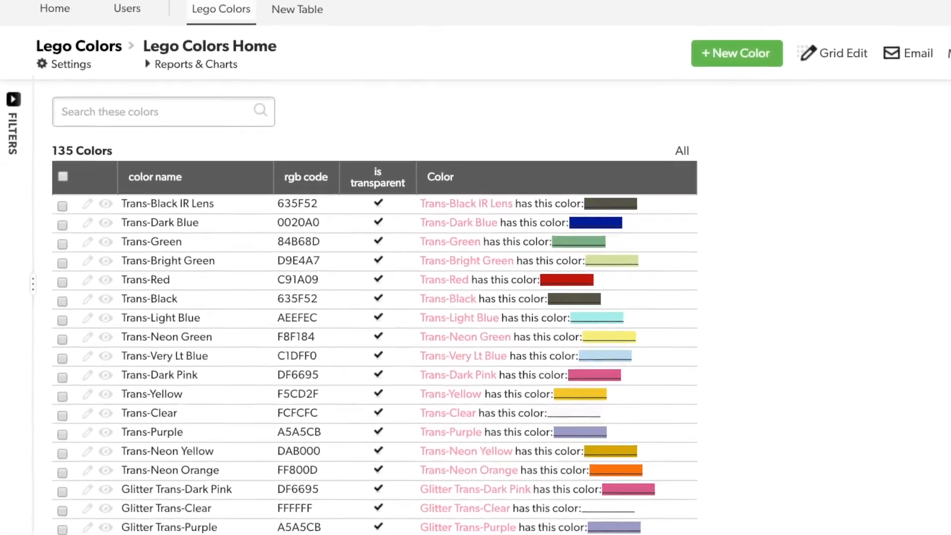